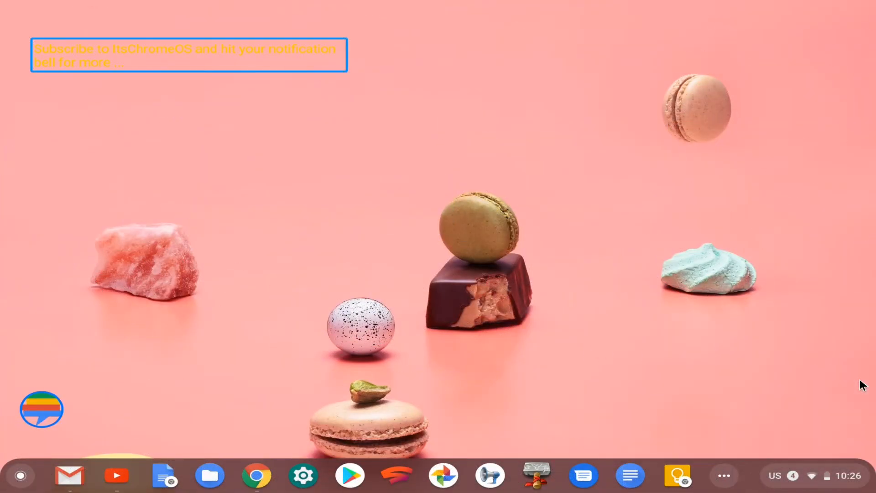
mouse_move(788, 307)
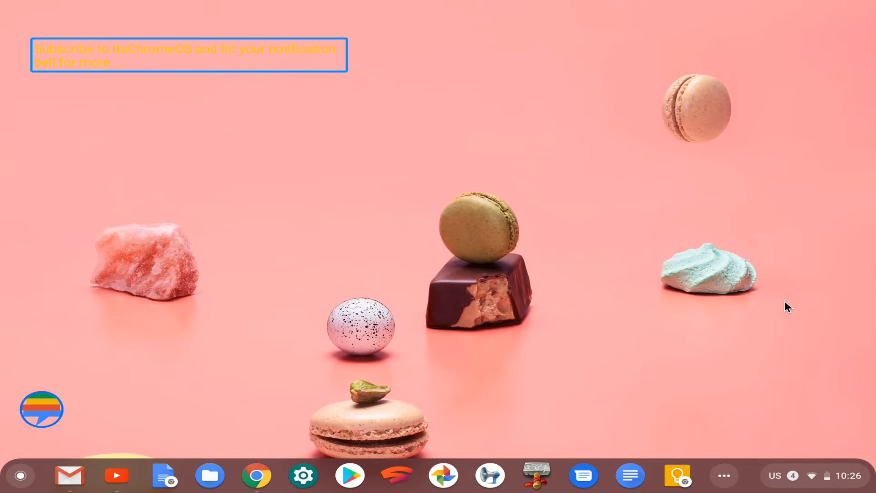
mouse_move(830, 463)
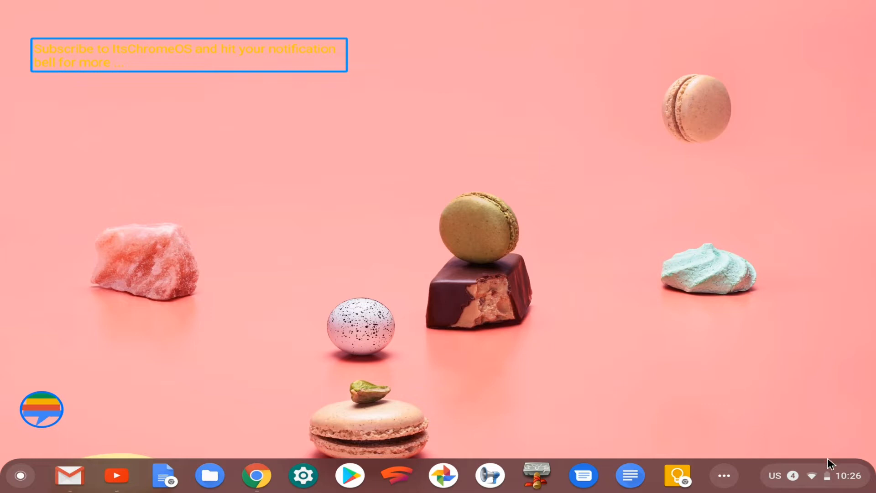
mouse_move(813, 469)
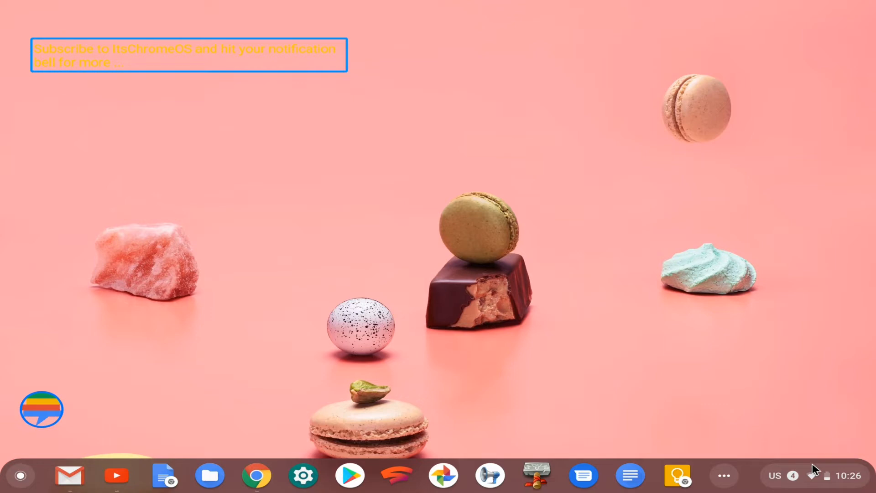
mouse_move(280, 421)
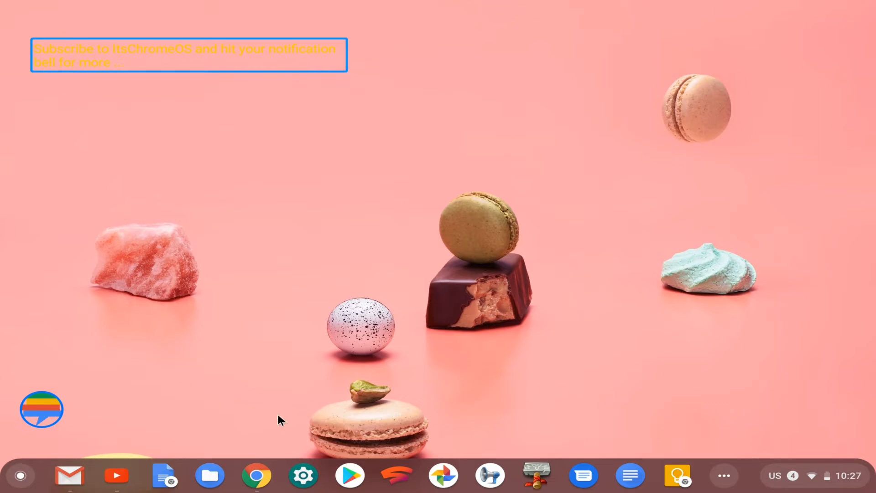
mouse_move(219, 465)
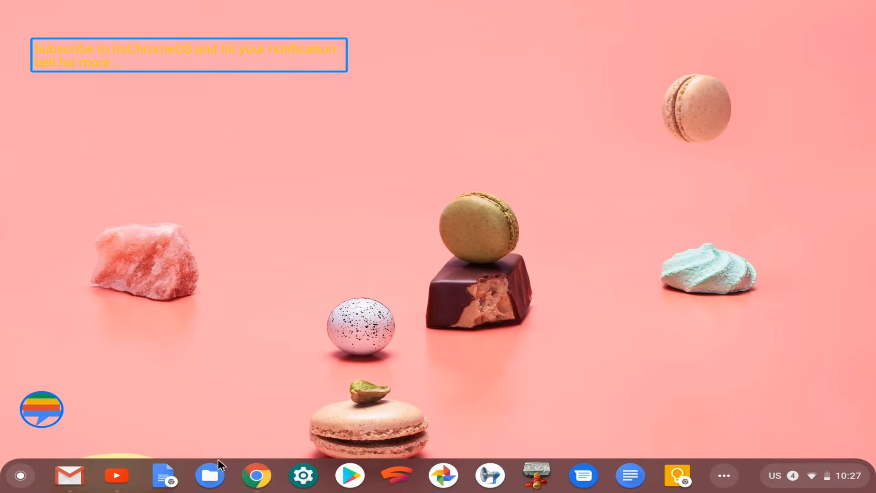
Step: Switch to Chrome's Microsoft Teams download window and scroll to the Linux DEB and RPM desktop links
left_click(210, 476)
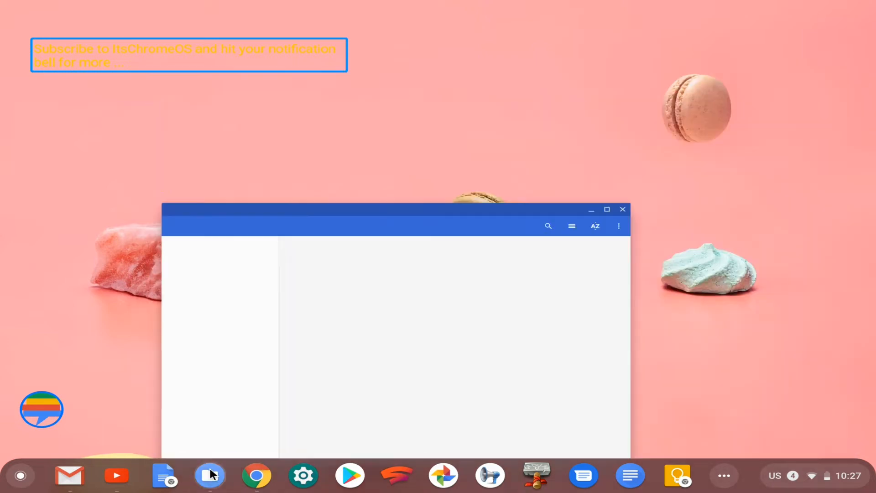
right_click(256, 476)
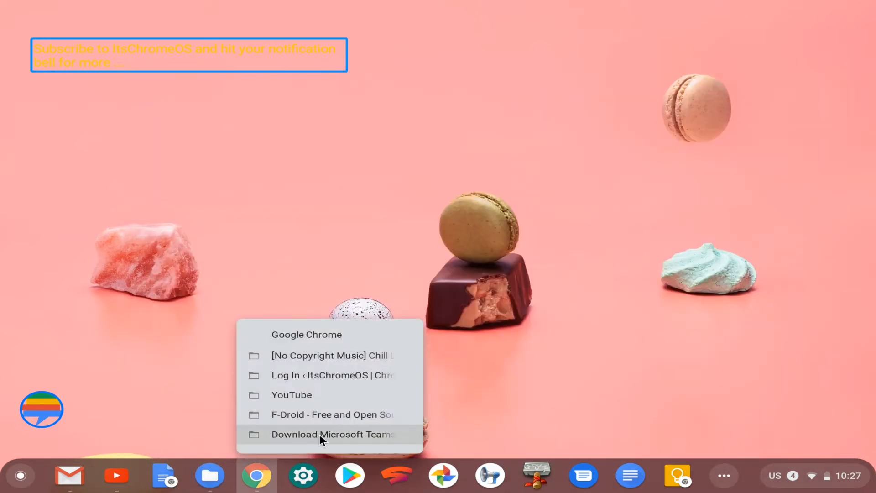
left_click(332, 435)
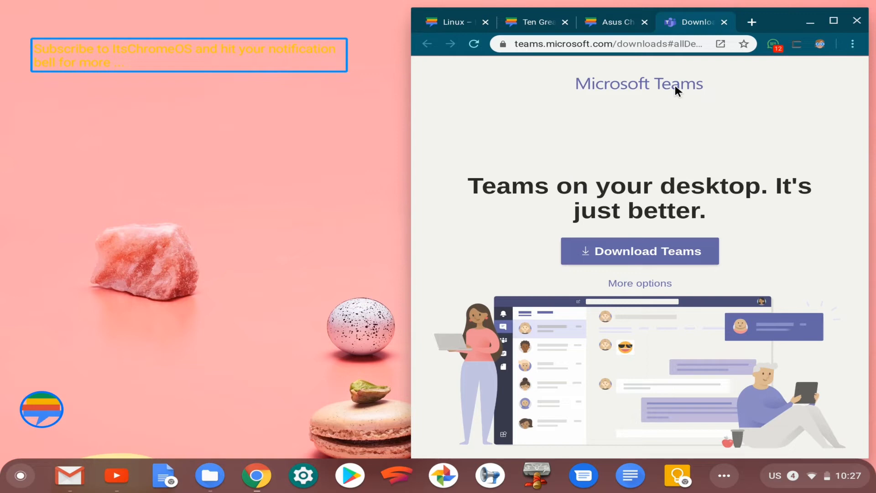
mouse_move(679, 73)
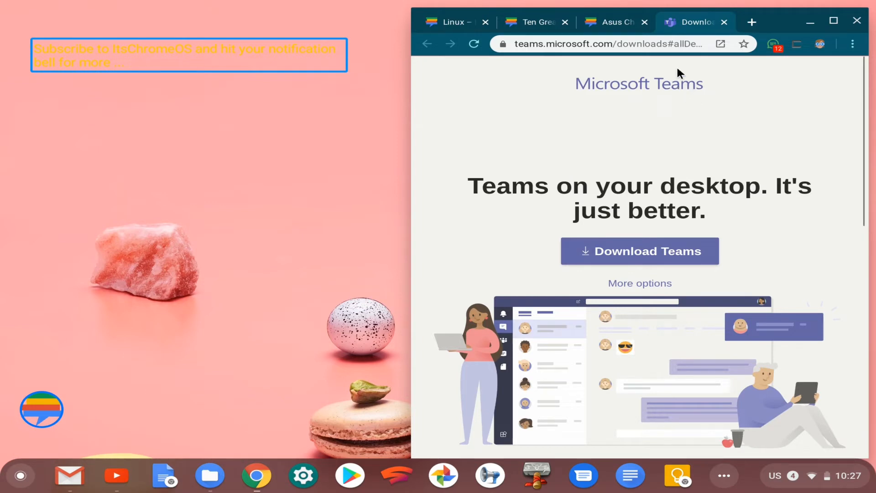
mouse_move(688, 42)
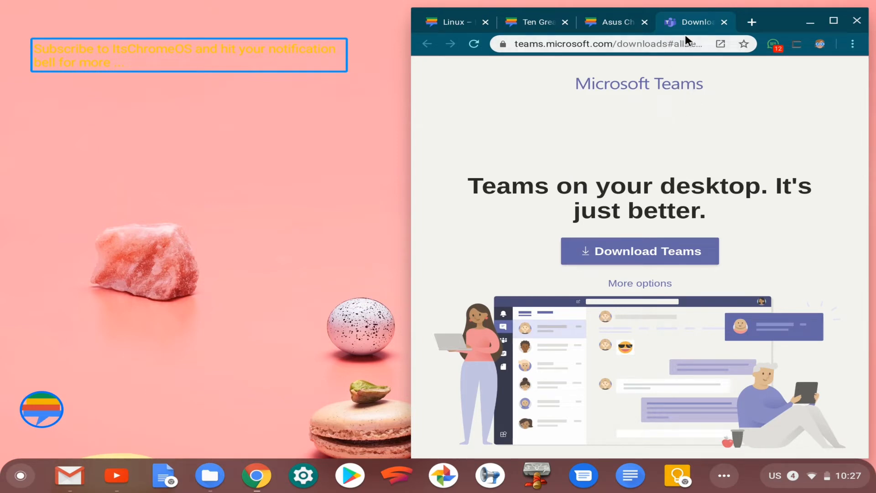
scroll("down", 3)
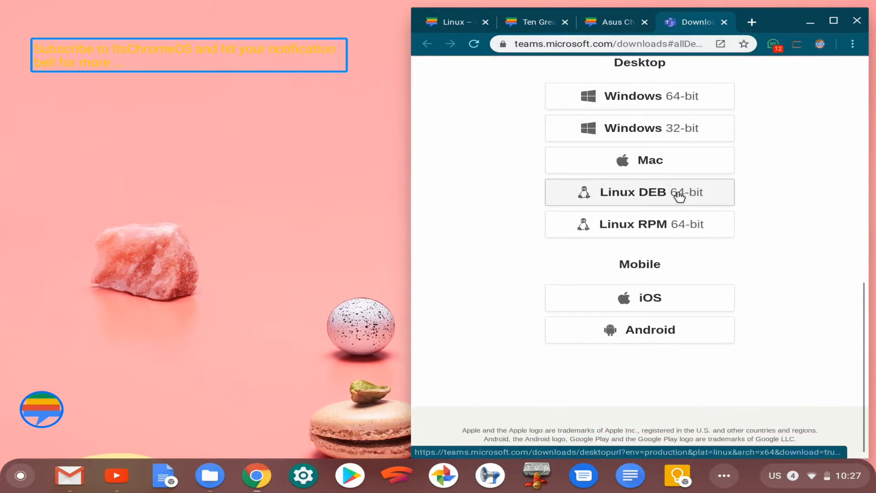
mouse_move(689, 204)
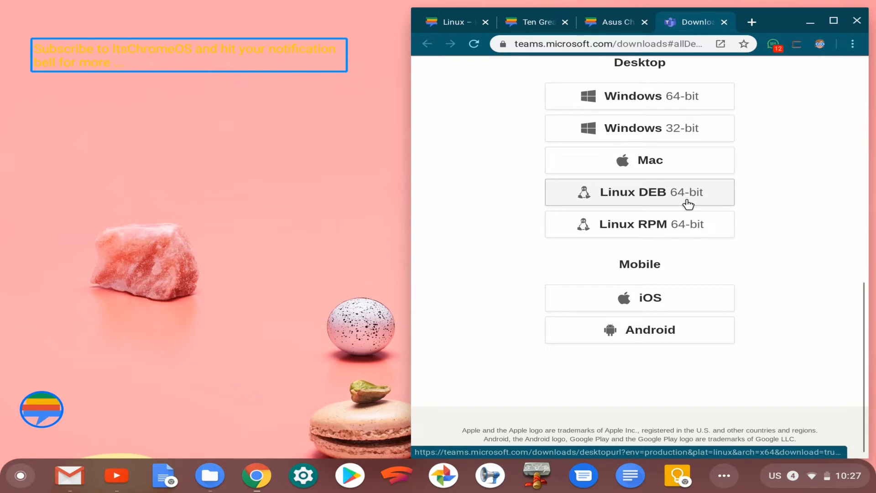
mouse_move(757, 217)
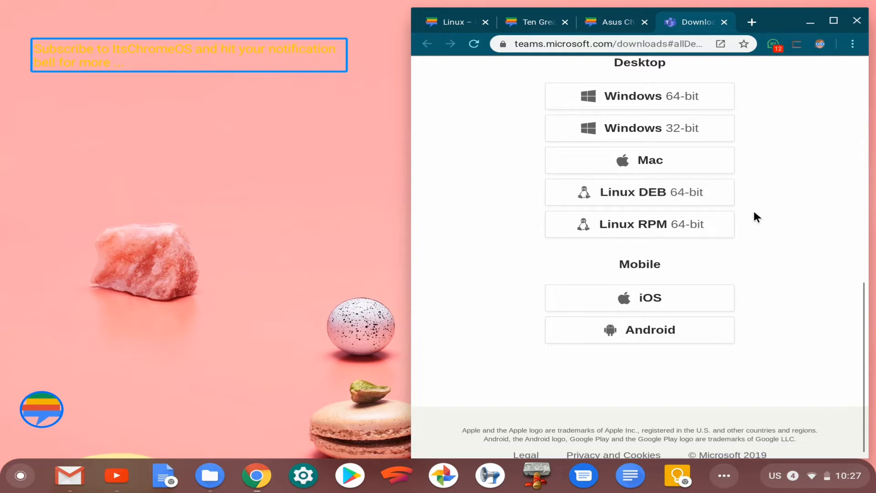
mouse_move(385, 389)
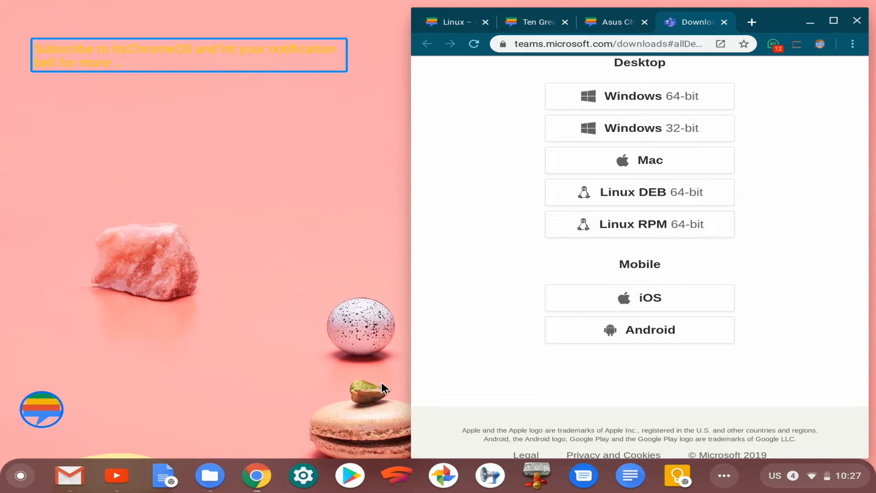
Step: Restore Files, enter Downloads and select teams_1.2.00.32451_amd64.deb
left_click(209, 476)
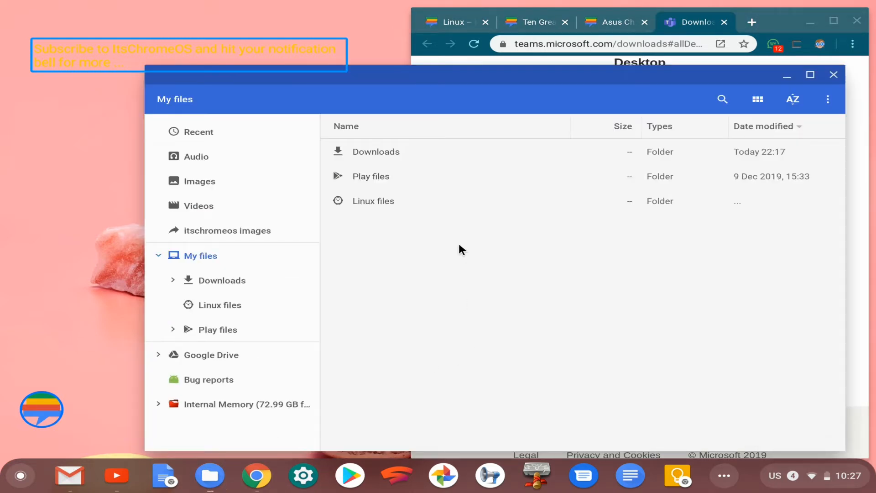
double_click(375, 152)
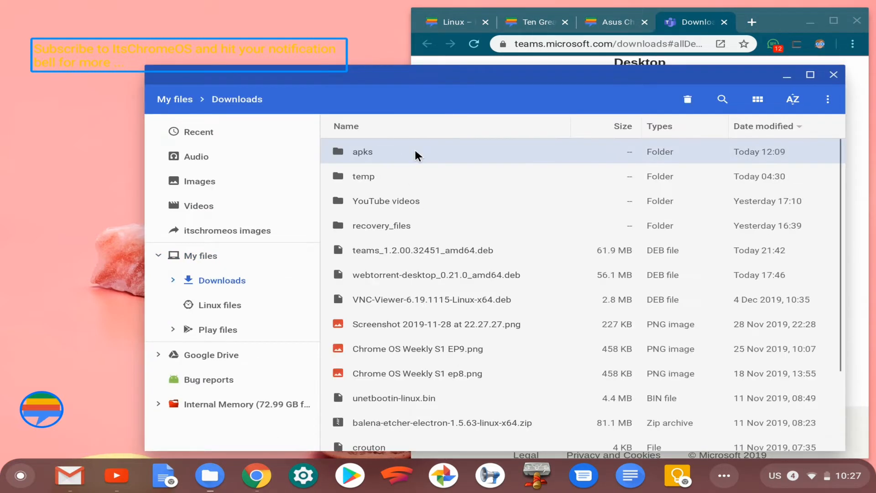
left_click(436, 275)
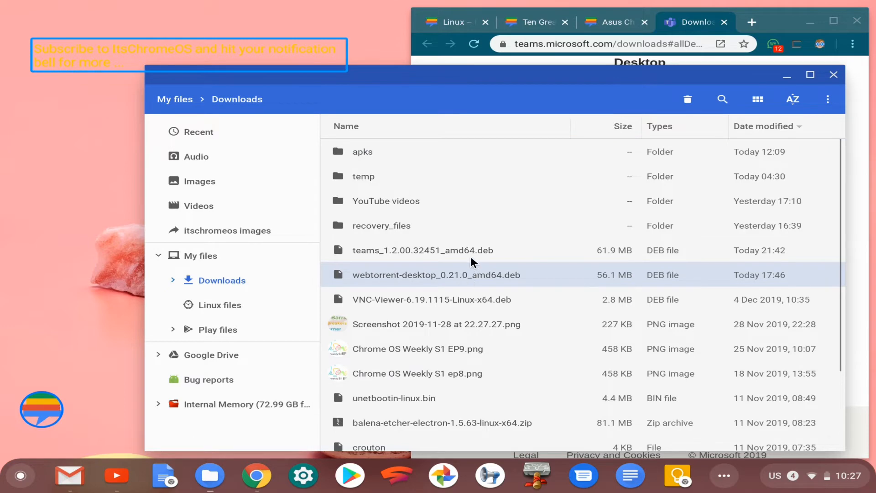
left_click(423, 250)
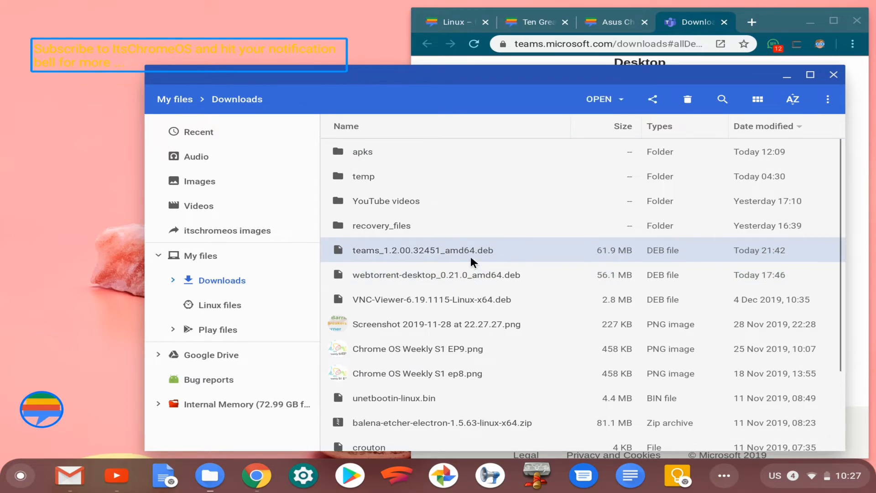
Step: Launch the 'Install app with Linux (Beta)' dialog for the Teams .deb package
double_click(423, 250)
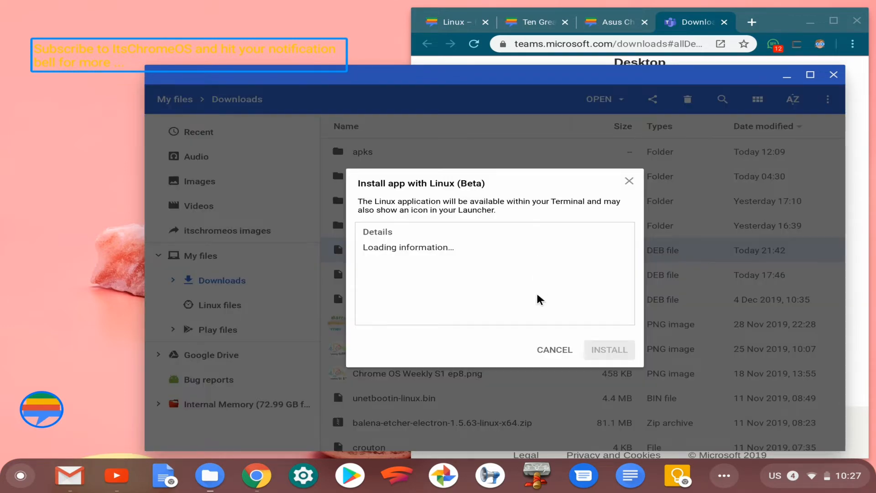
mouse_move(555, 277)
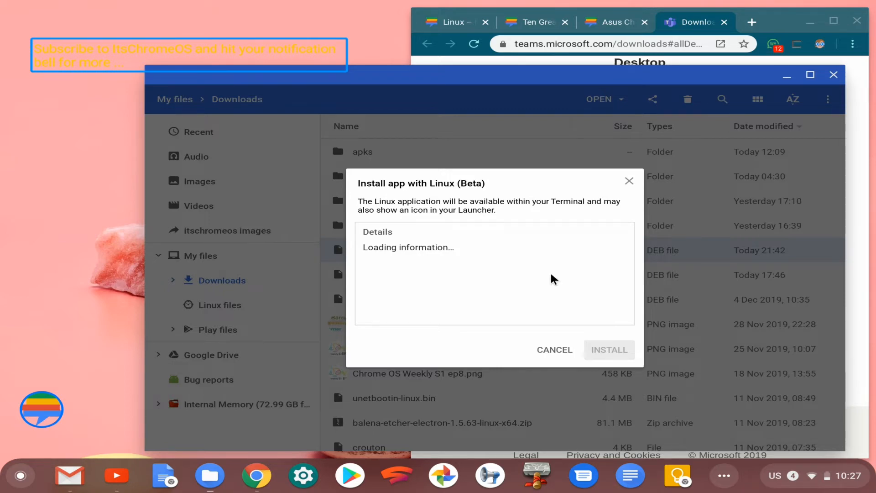
mouse_move(422, 320)
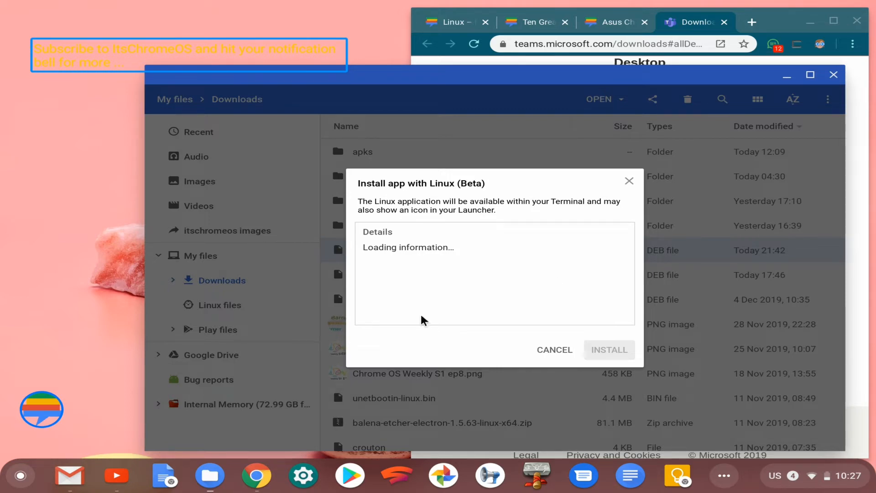
mouse_move(509, 273)
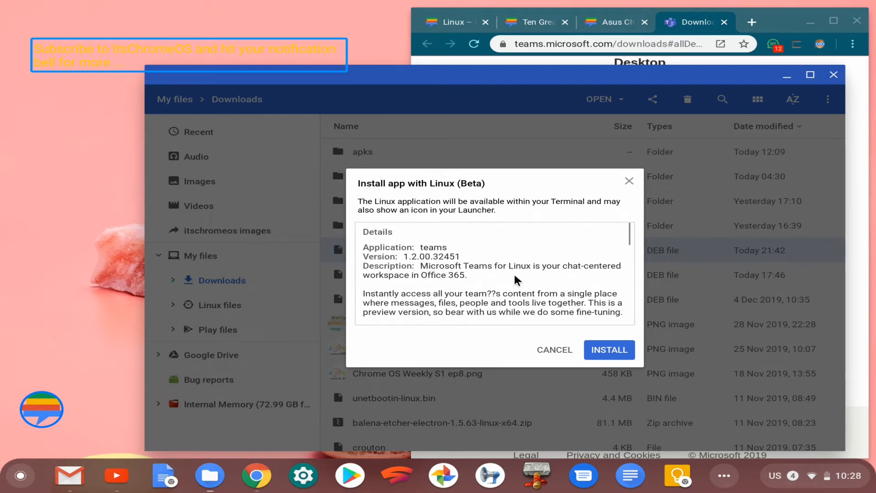
Step: Scroll through the Teams package Details text, then cancel the install prompt
scroll("down", 3)
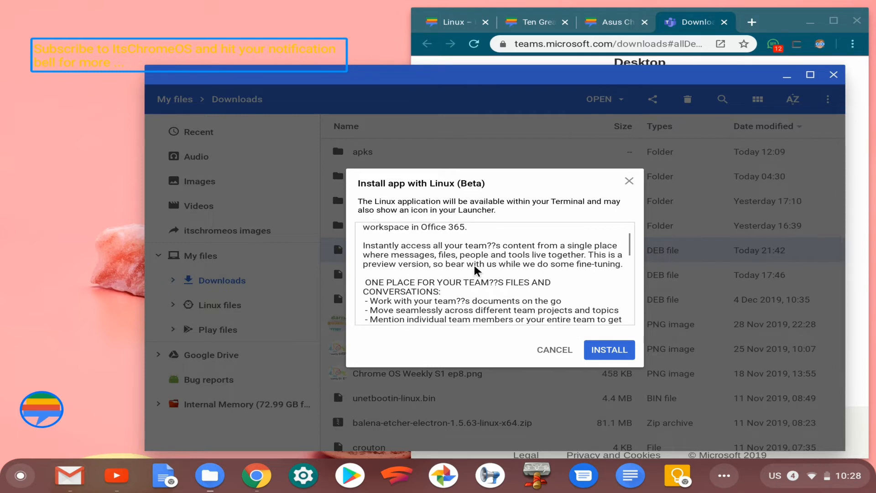
scroll("down", 3)
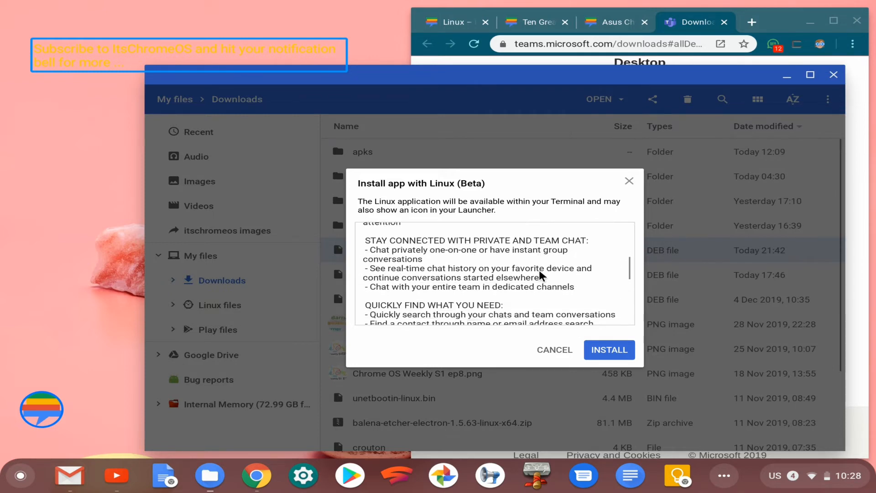
scroll("down", 3)
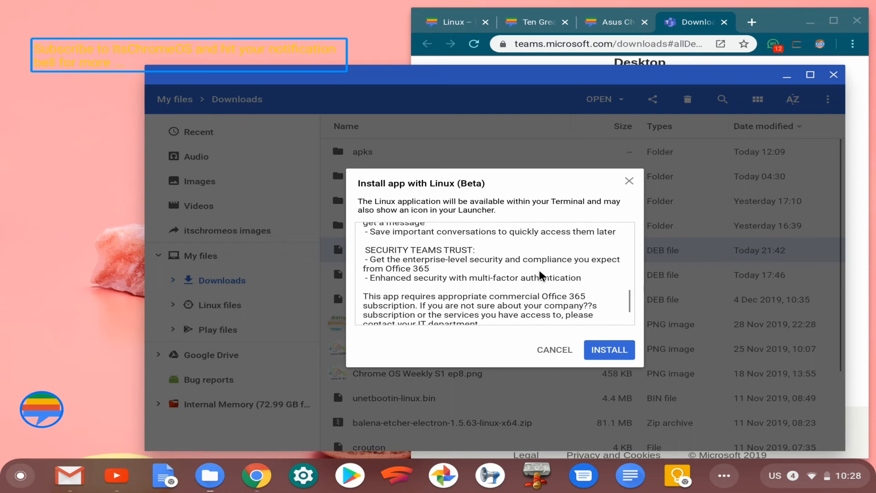
scroll("down", 3)
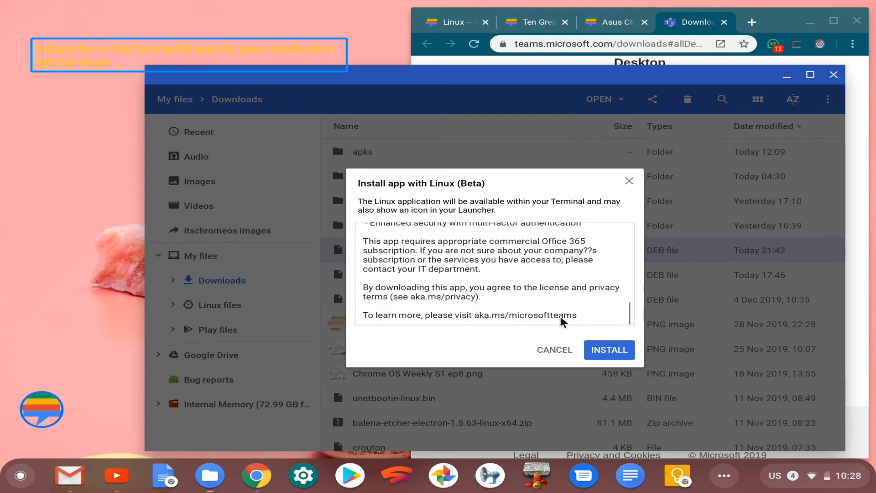
mouse_move(554, 350)
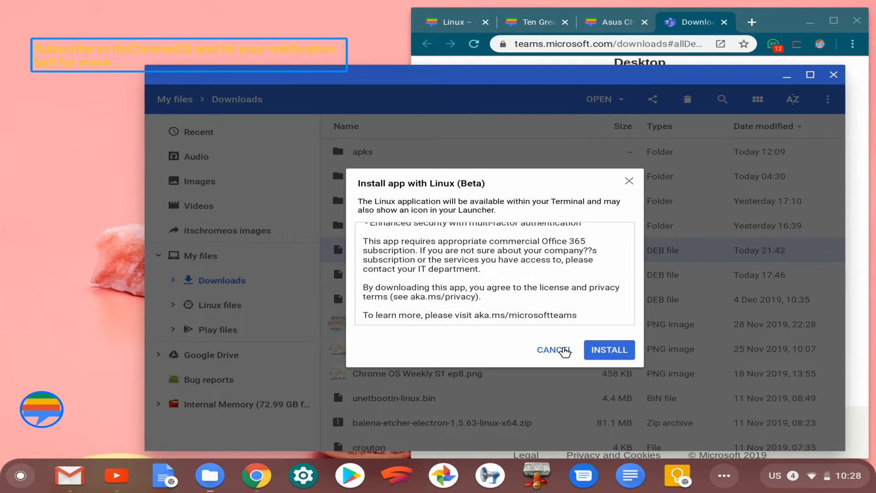
mouse_move(561, 355)
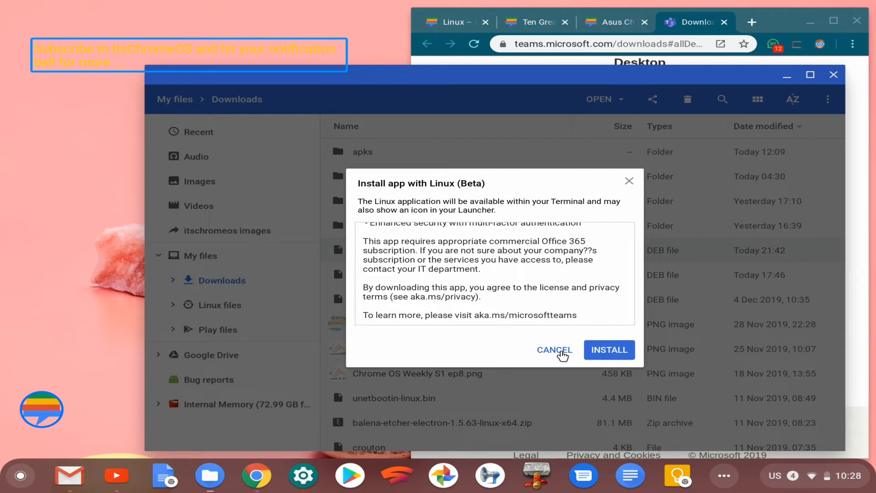
left_click(554, 350)
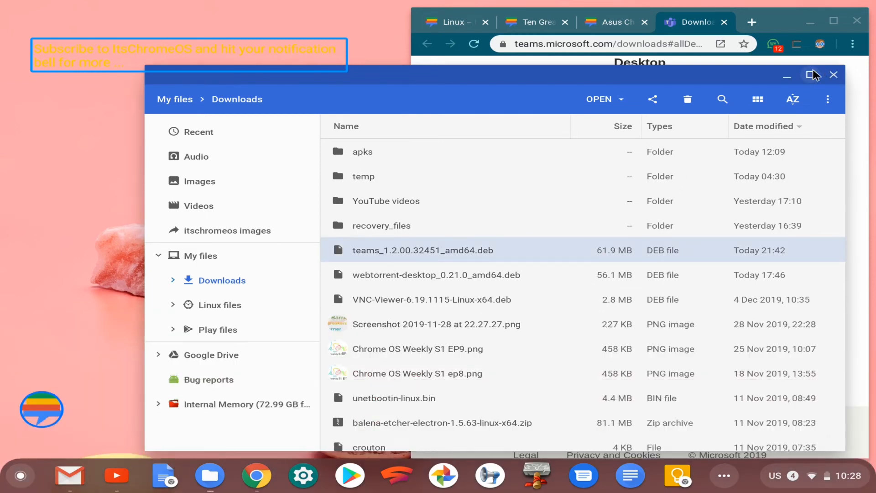
Step: Minimize Files to reveal the Teams download page and launch Microsoft Teams from the shelf
left_click(834, 76)
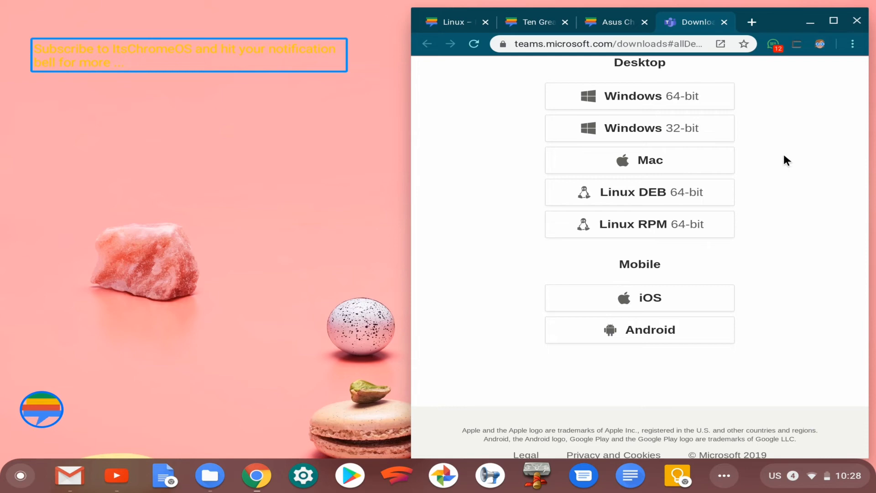
mouse_move(774, 74)
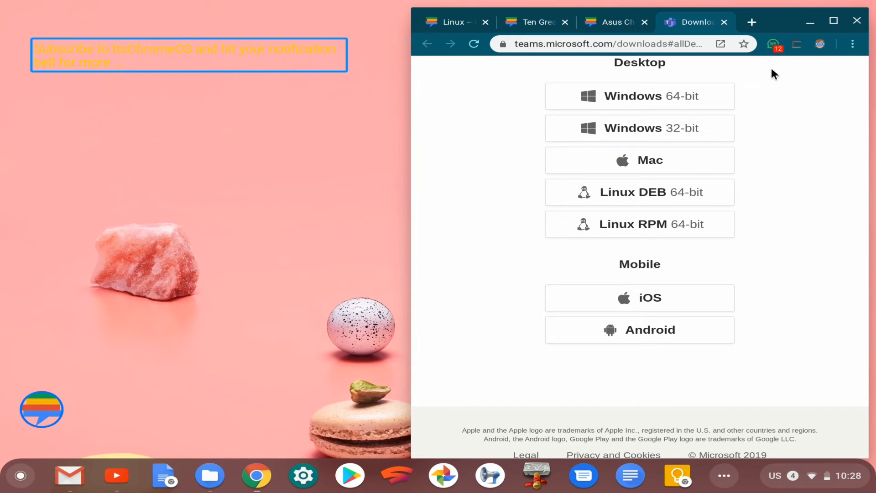
left_click(724, 475)
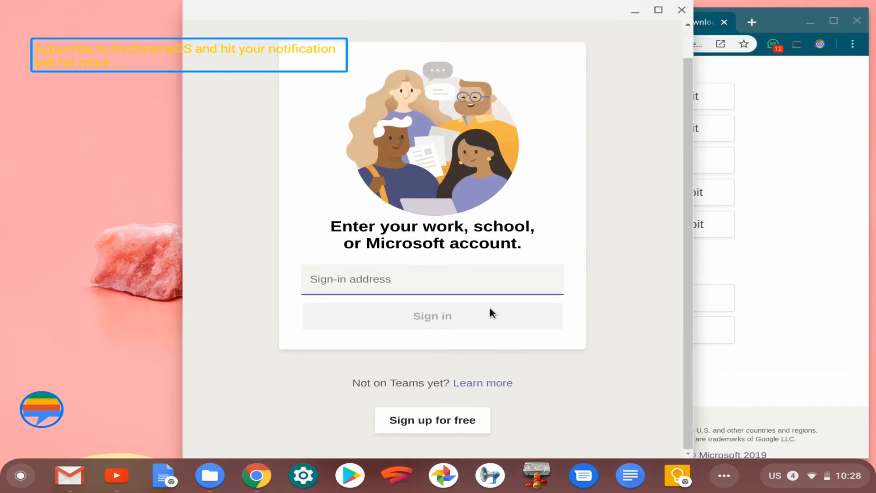
Step: Submit Teams' empty Sign-in address field, triggering the required-field warning
left_click(432, 279)
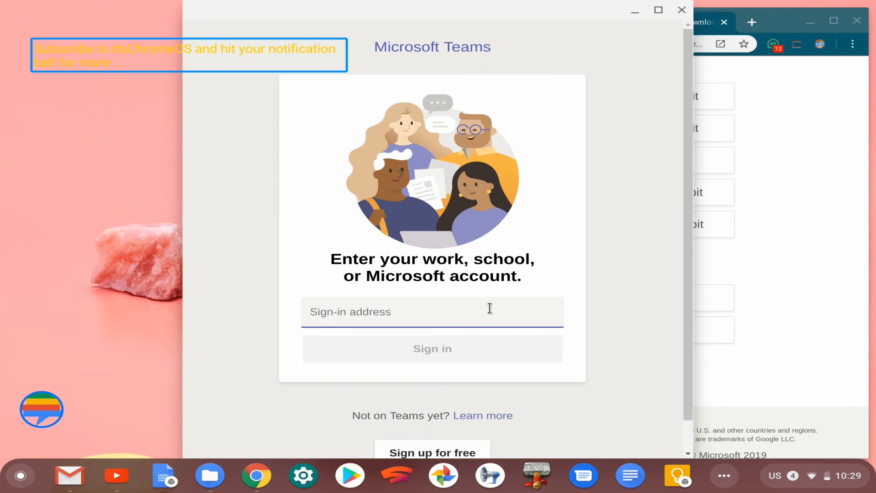
mouse_move(608, 358)
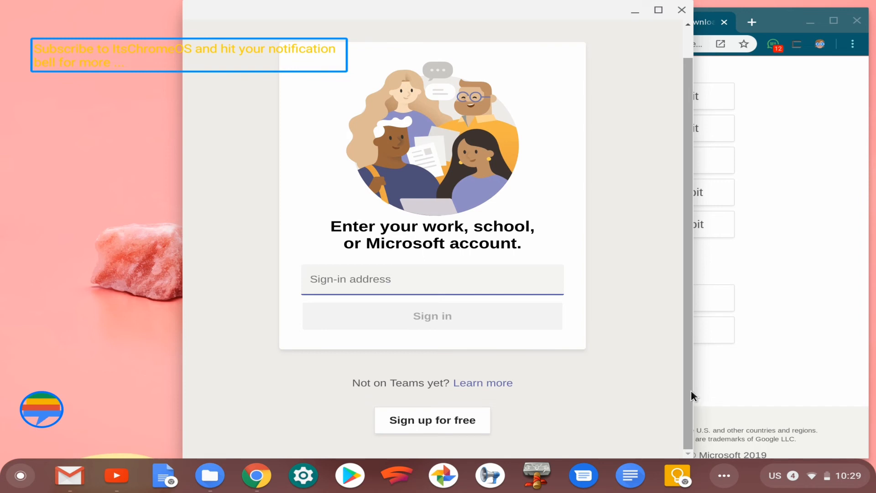
left_click(431, 279)
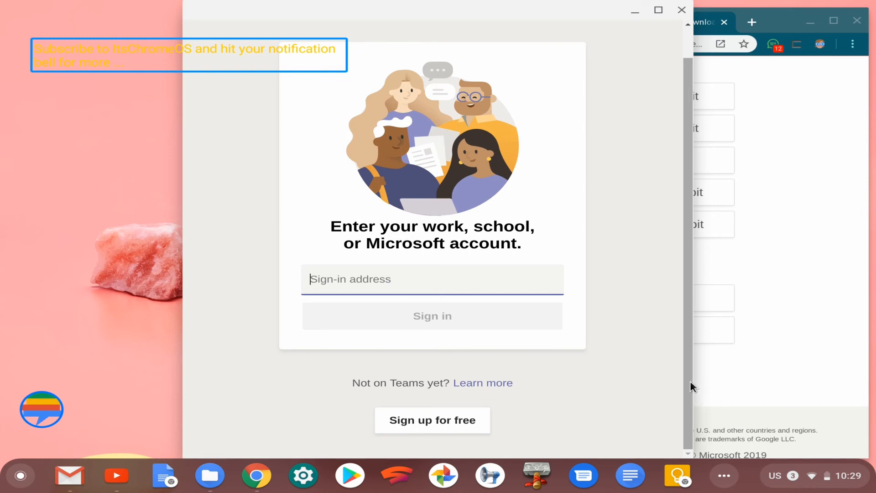
mouse_move(688, 384)
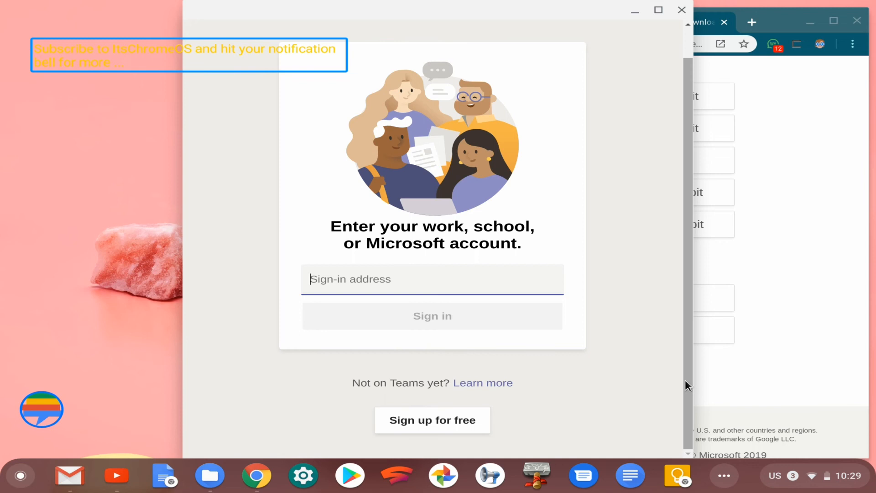
left_click(432, 316)
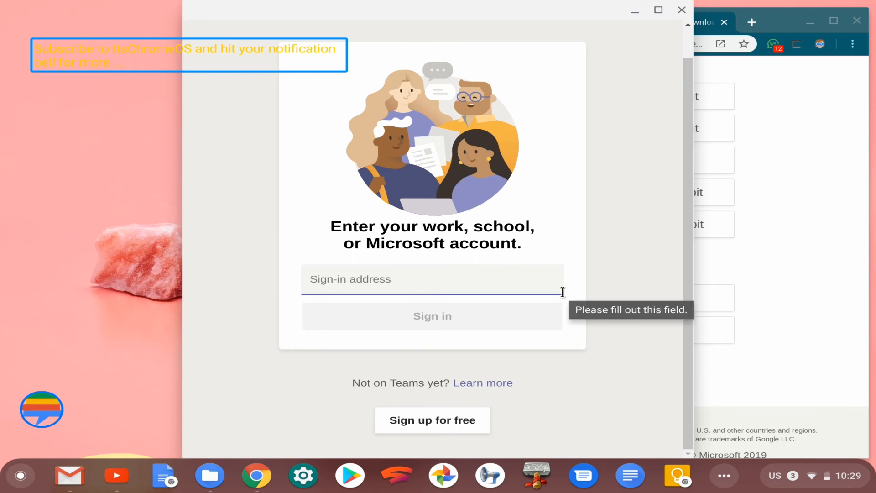
mouse_move(595, 11)
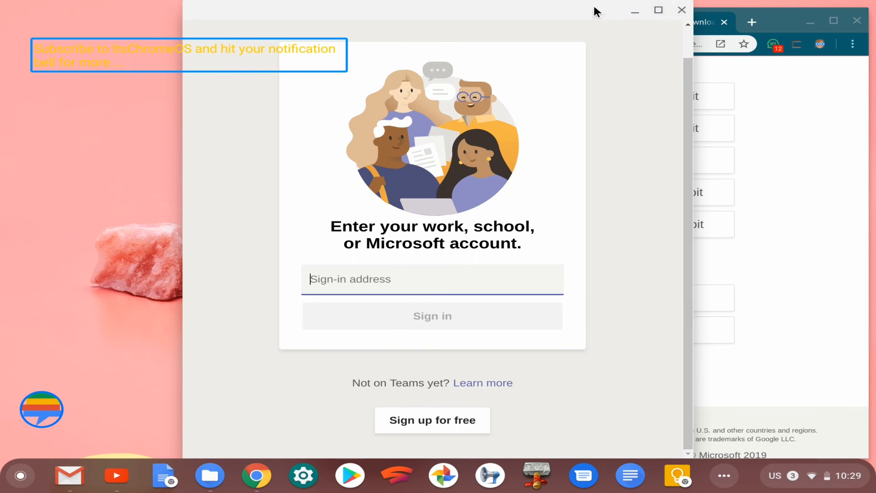
mouse_move(589, 5)
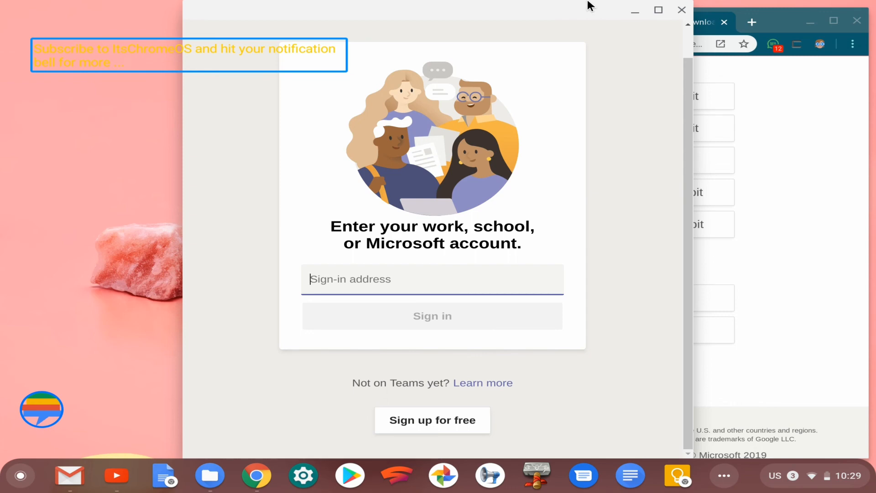